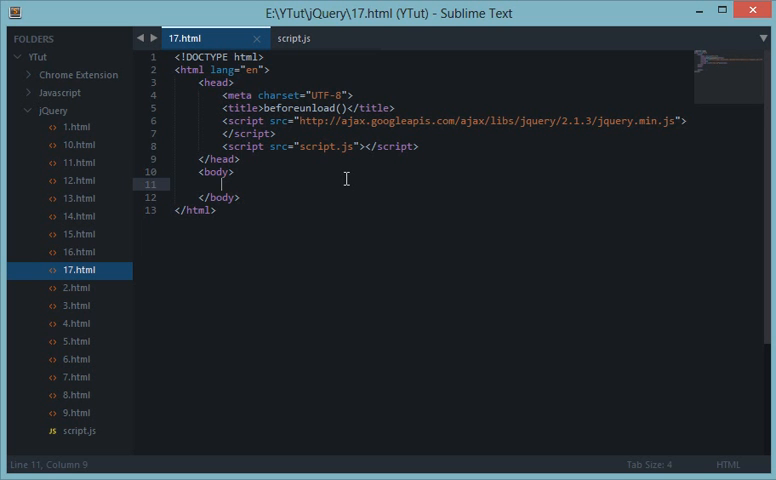
Step: Open the empty script.js tab in Sublime Text
click(310, 38)
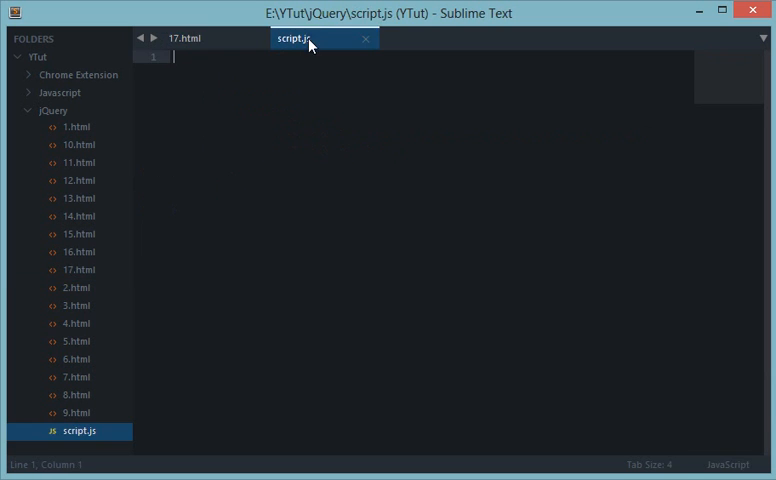
Step: Write $(window).on('beforeunload', function() { }); in script.js
text($())
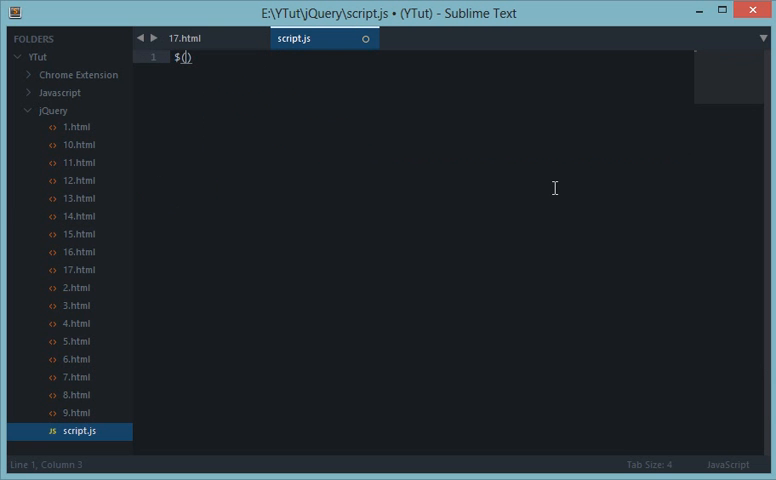
text(window)
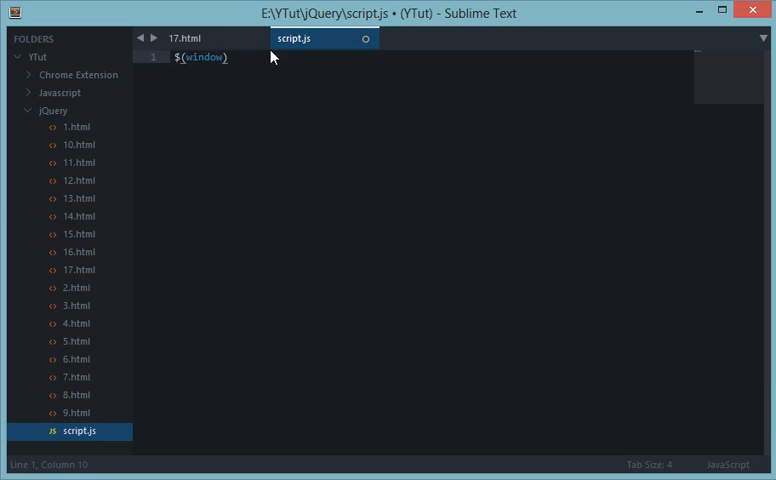
mouse_move(398, 147)
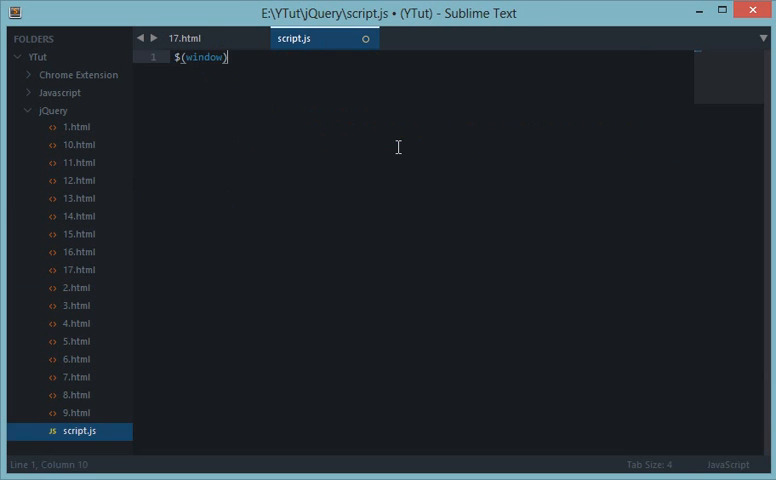
text(.be)
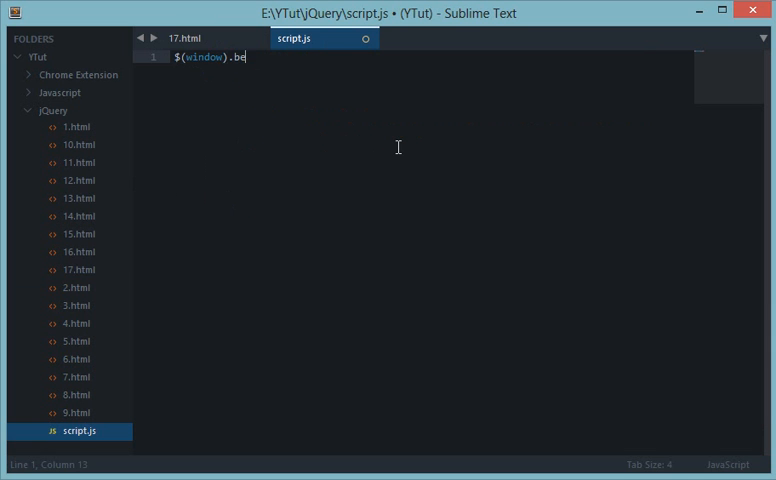
text(on())
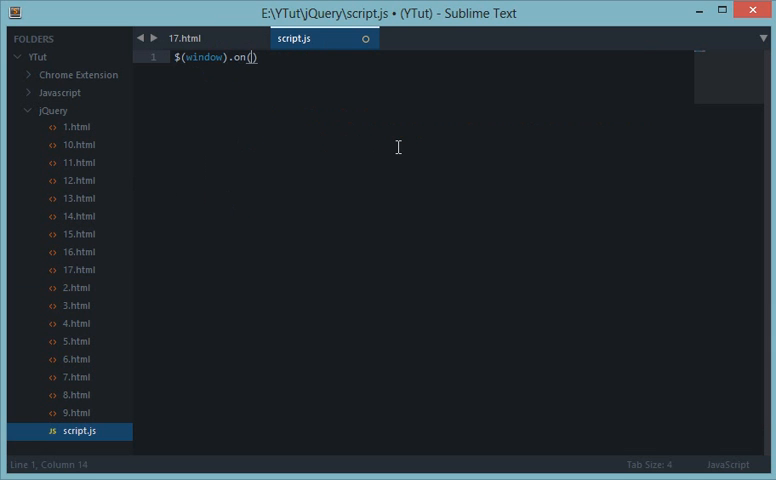
text('beforeun')
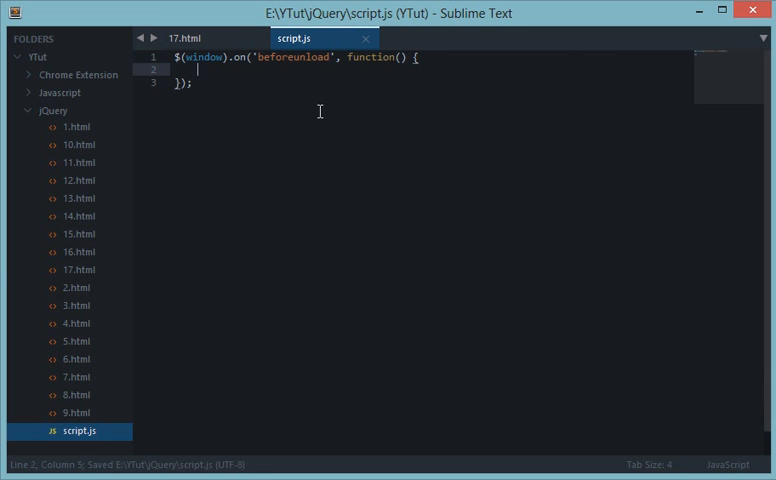
Step: Add return "Goodbye?"; inside the handler and save script.js
text(r)
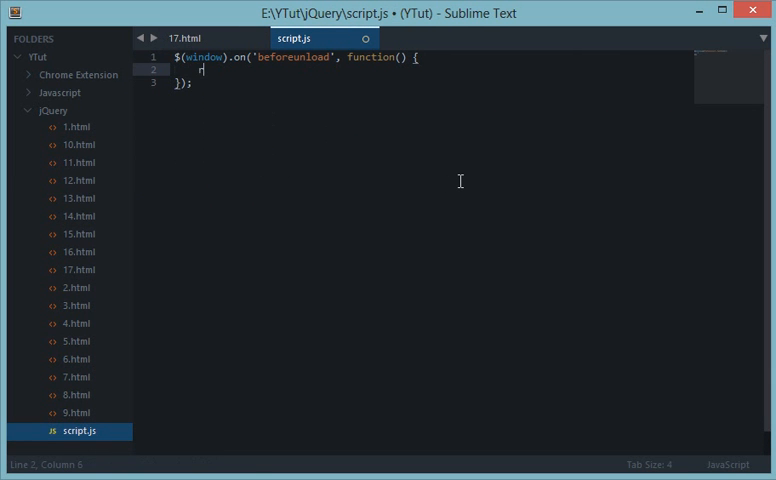
text(return)
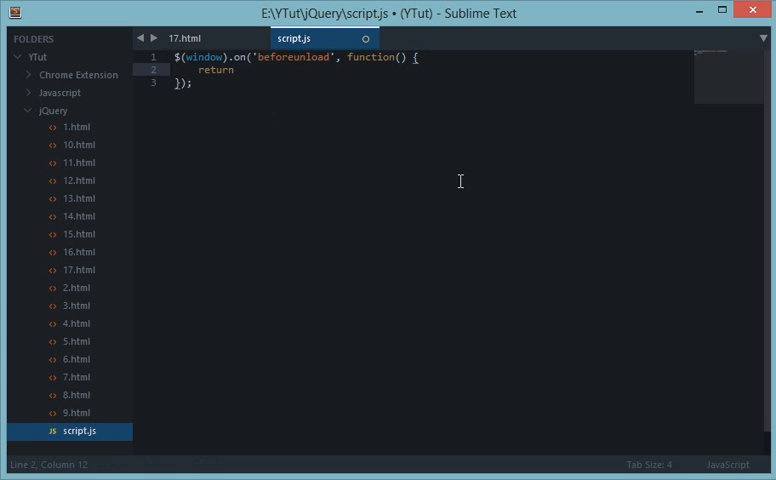
text("")
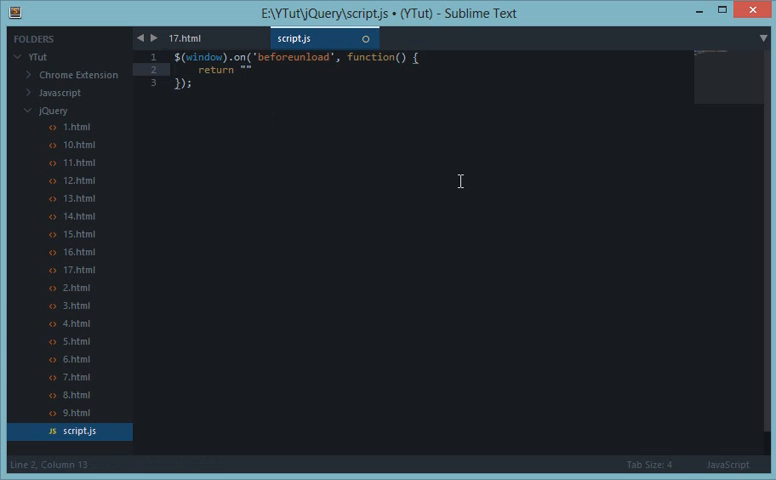
text(Go)
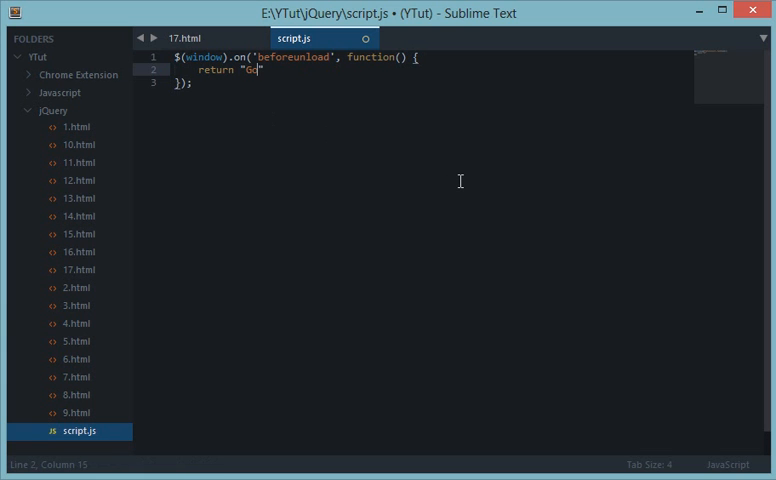
text(odbye?")
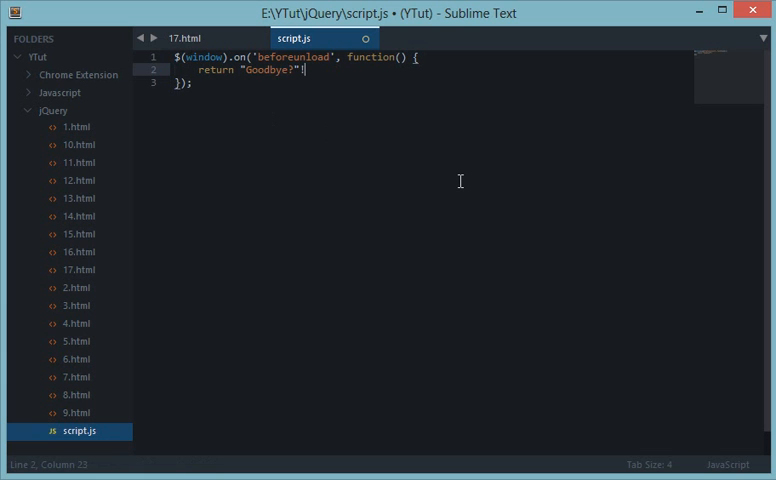
key(ctrl+s)
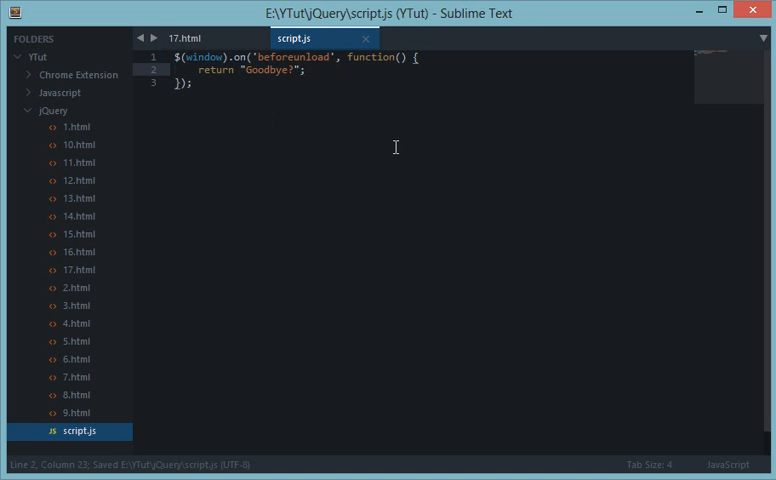
click(189, 38)
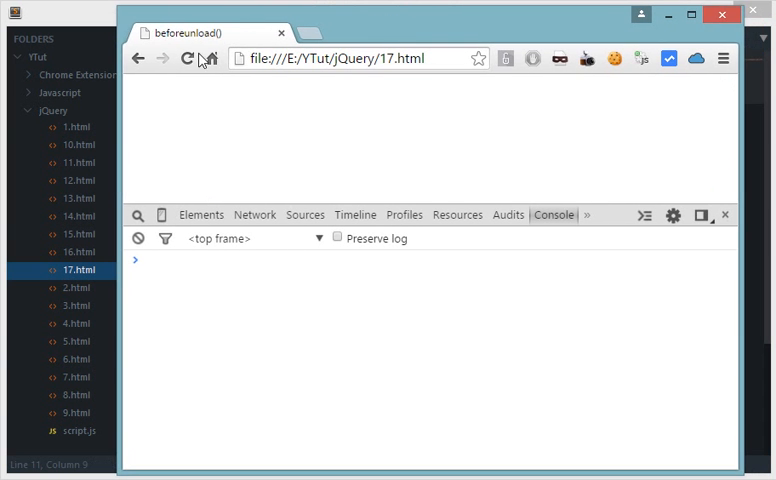
mouse_move(300, 85)
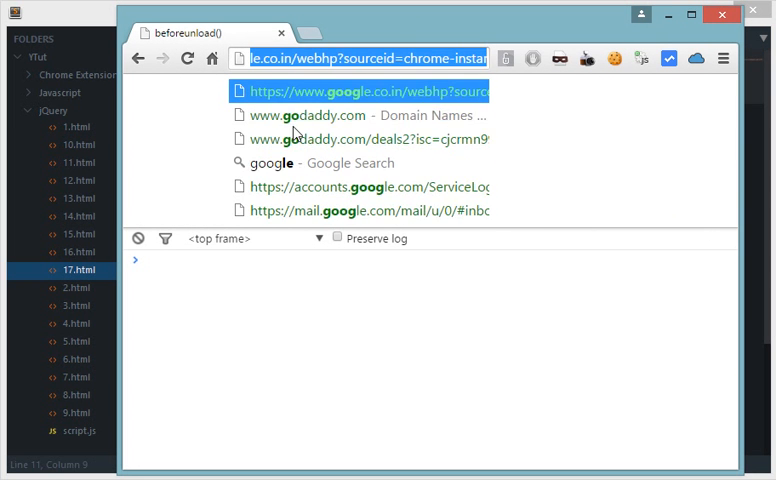
Step: Navigate to google.com, stay on the Goodbye? prompt once, then retry and leave
text(google.com)
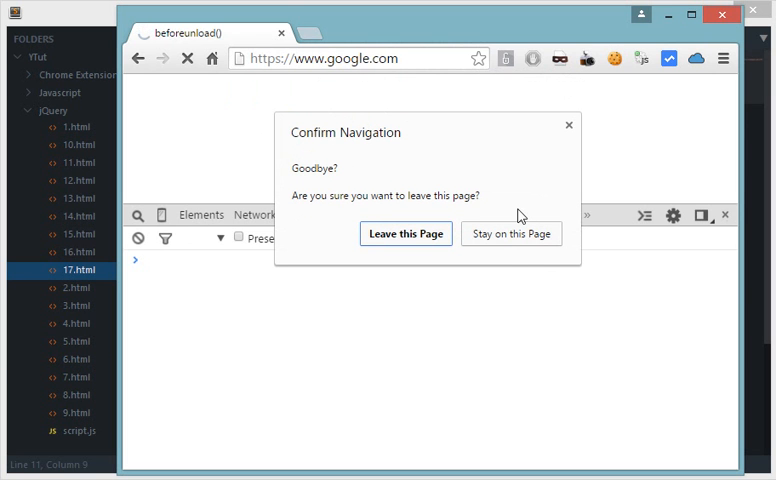
click(405, 233)
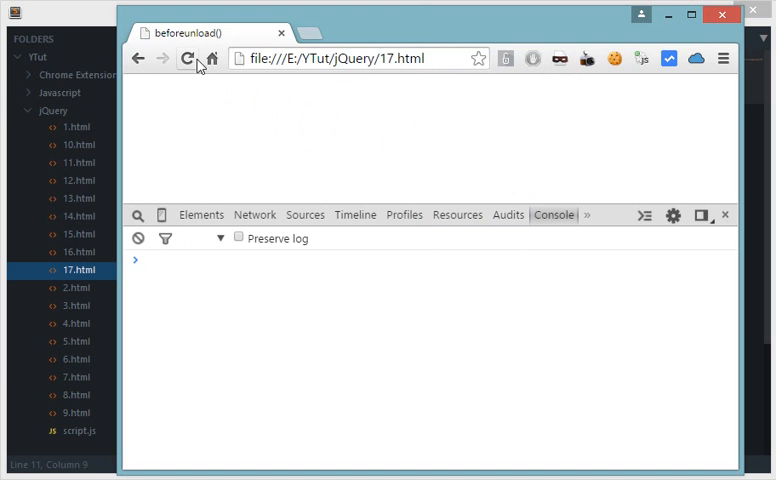
click(360, 58)
text(google.com)
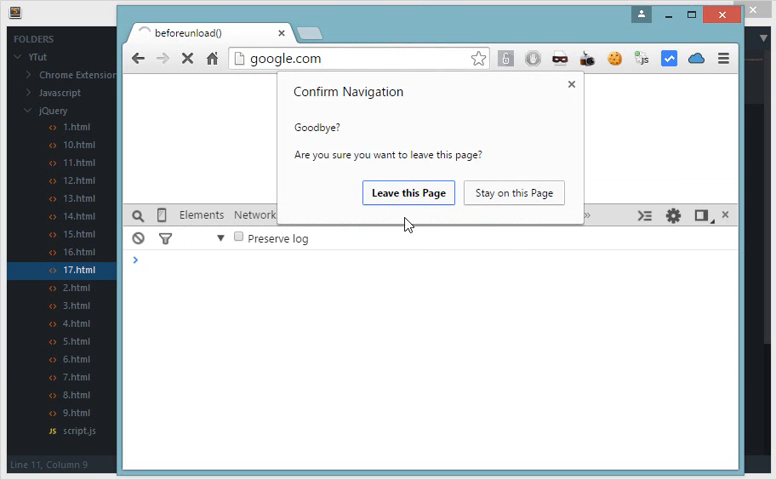
click(408, 192)
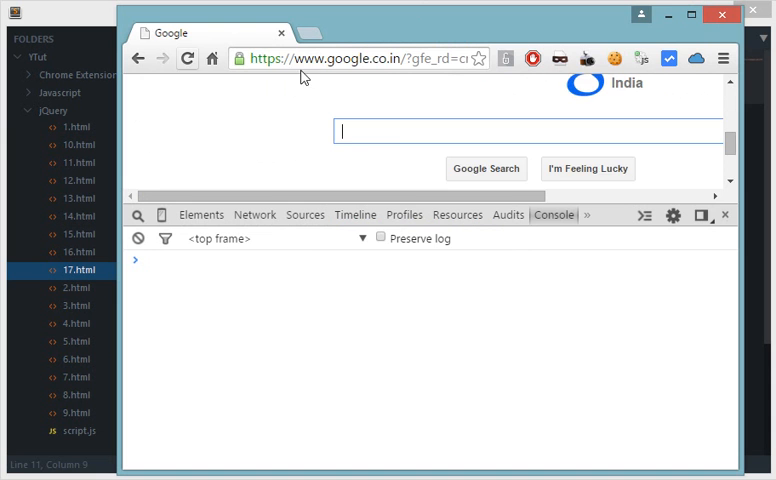
click(187, 58)
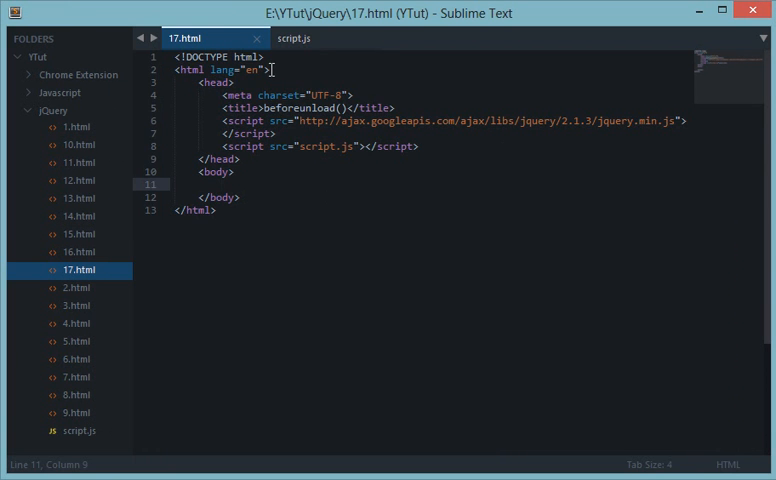
Step: Replace the handler's return "Goodbye?" line in script.js with an alert() call
click(296, 38)
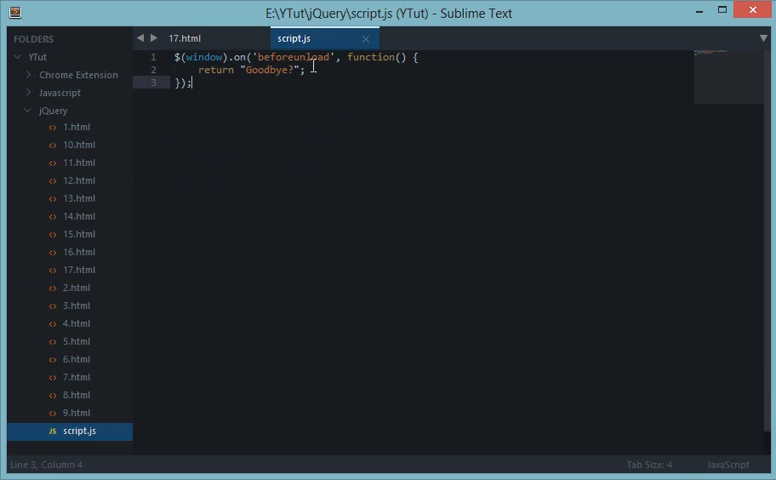
triple_click(250, 70)
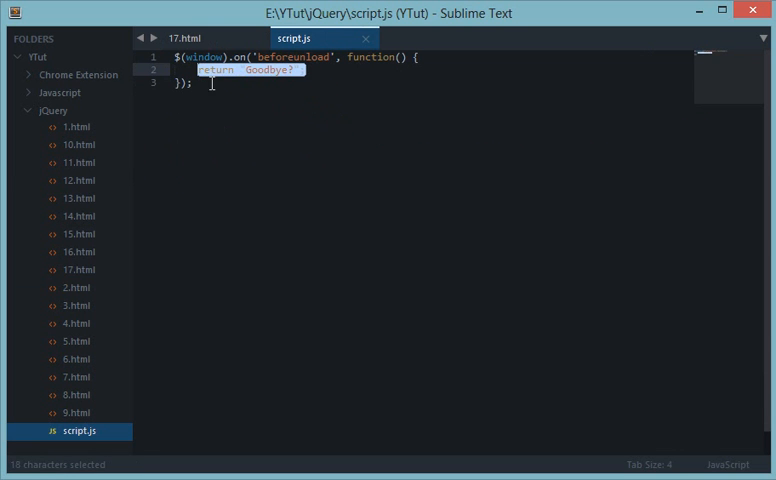
text(alert();)
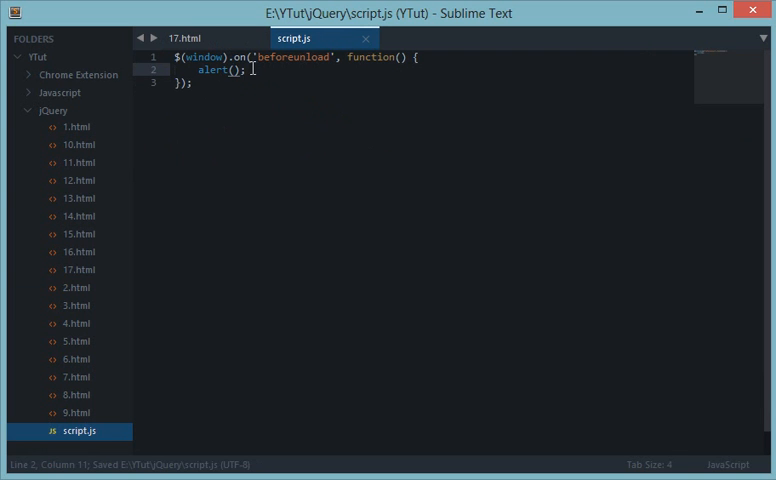
text(')
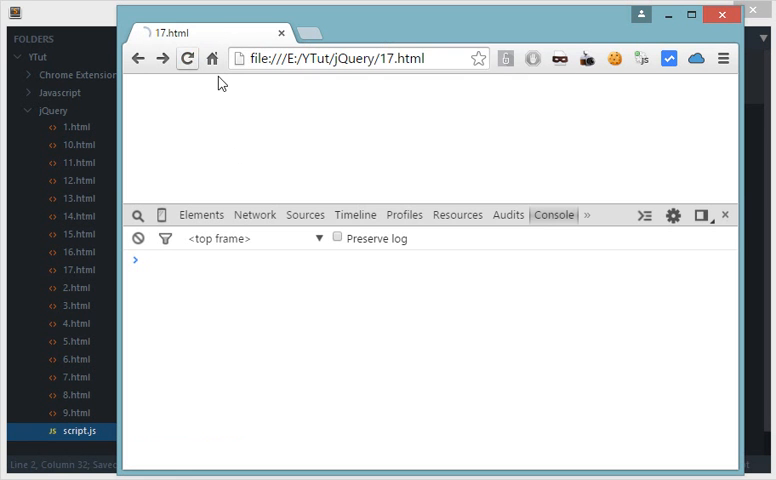
Step: Reload 17.html twice in Chrome to test the alert-based handler
click(188, 58)
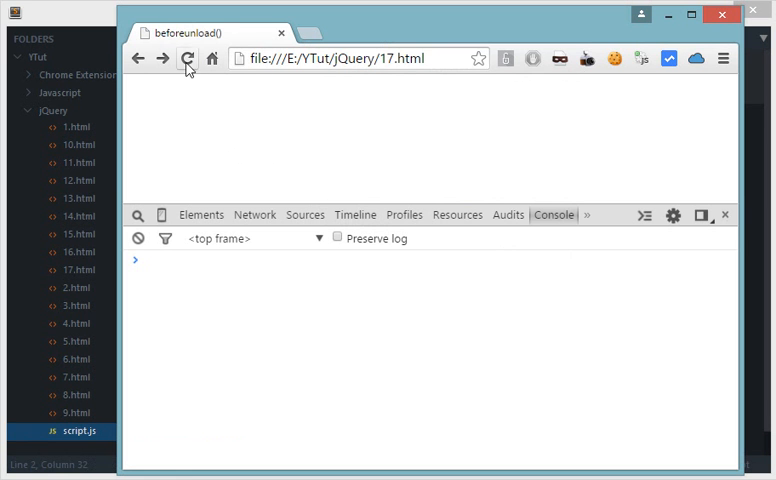
click(187, 58)
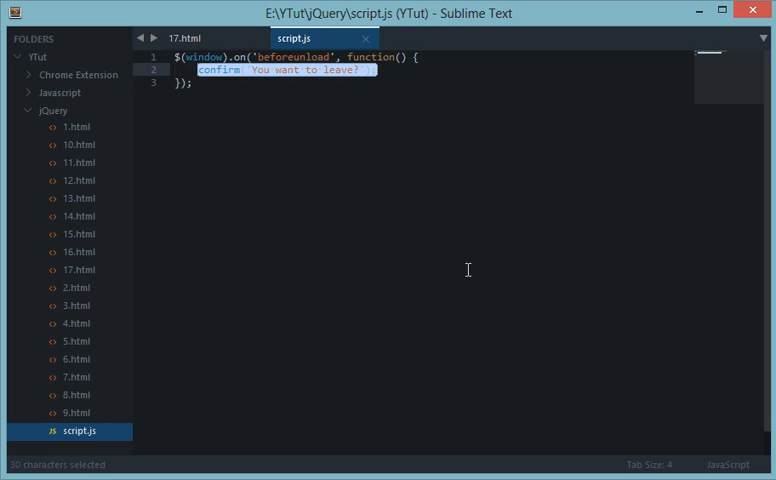
click(191, 323)
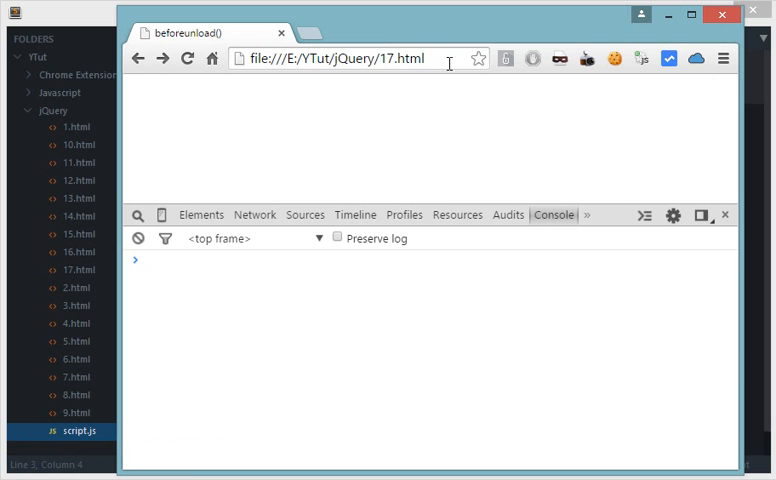
mouse_move(377, 303)
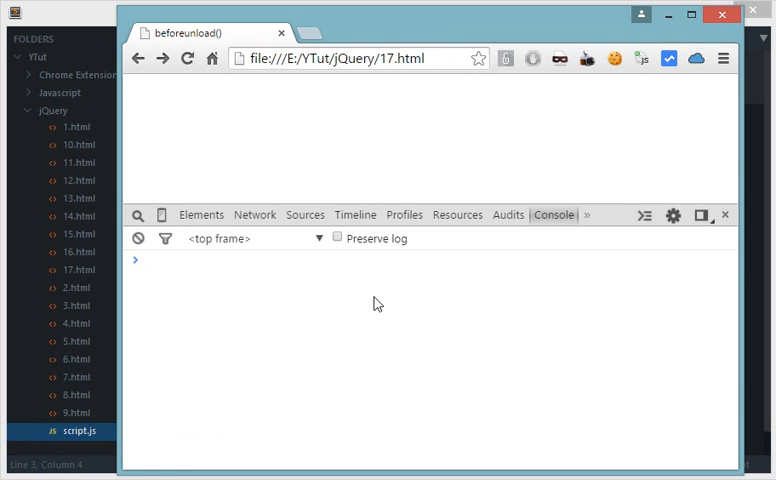
mouse_move(472, 203)
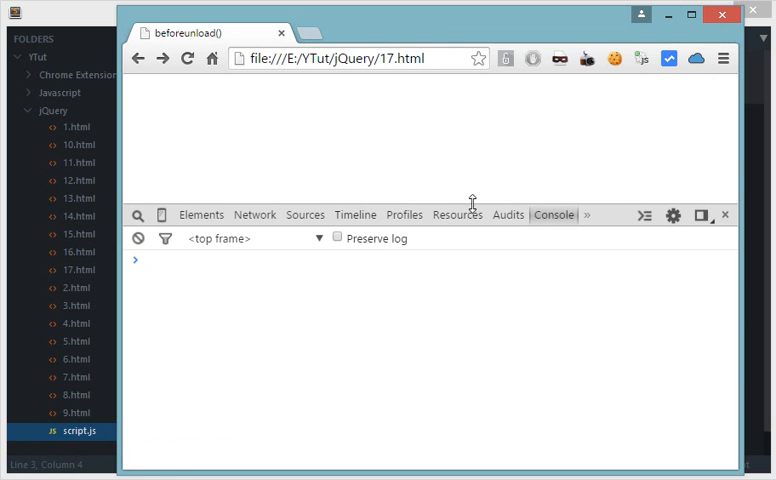